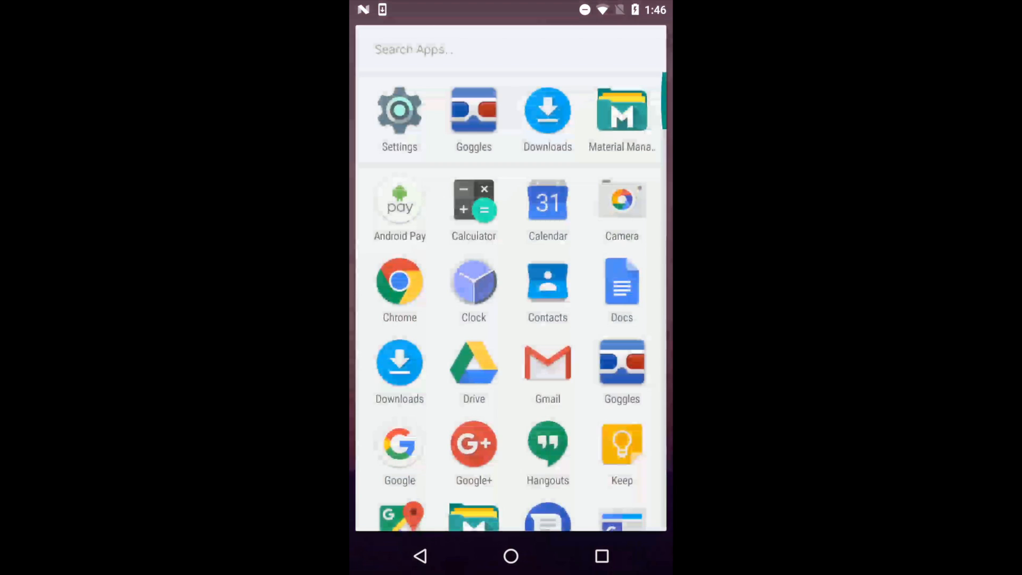
Navigate to the Security page in Android Settings
click(399, 109)
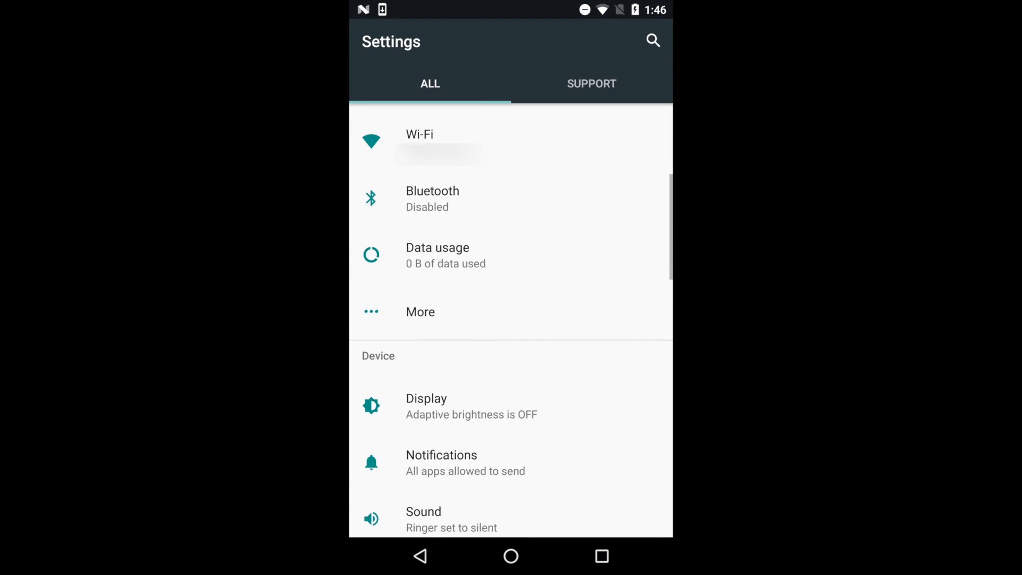
scroll(down, 3)
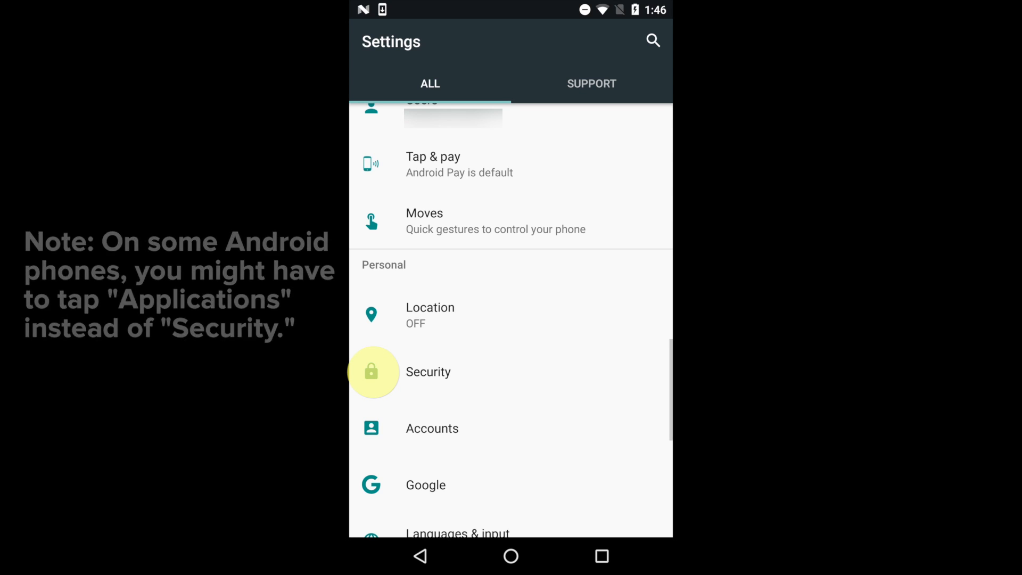
click(428, 372)
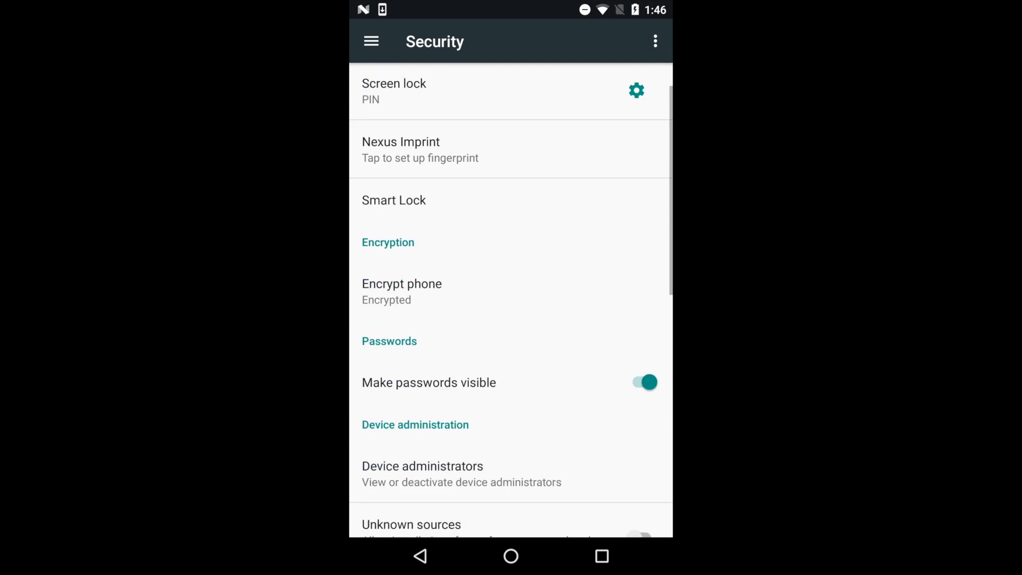
scroll(down, 3)
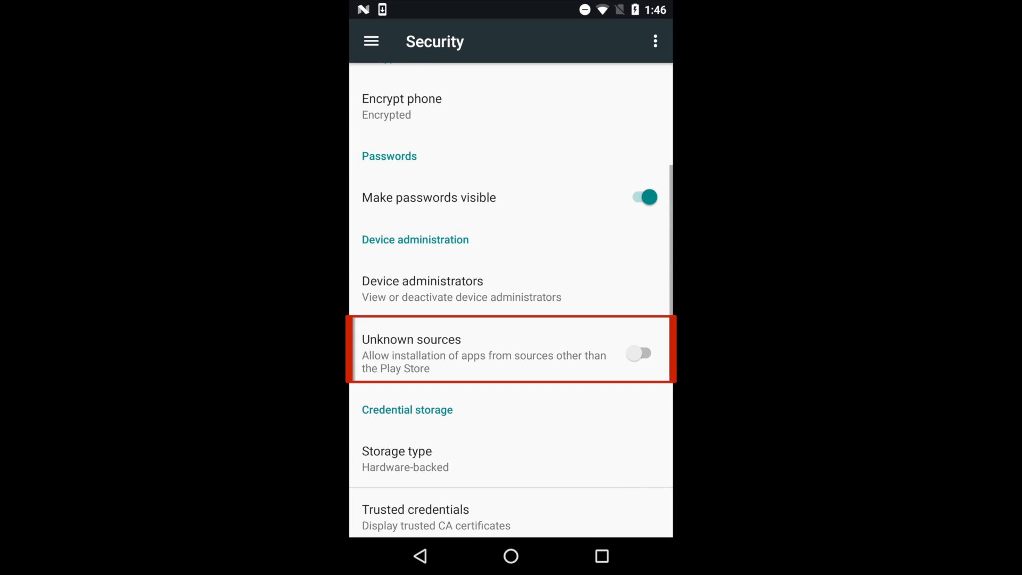
Enable Unknown sources installs and accept the risk warning
click(639, 354)
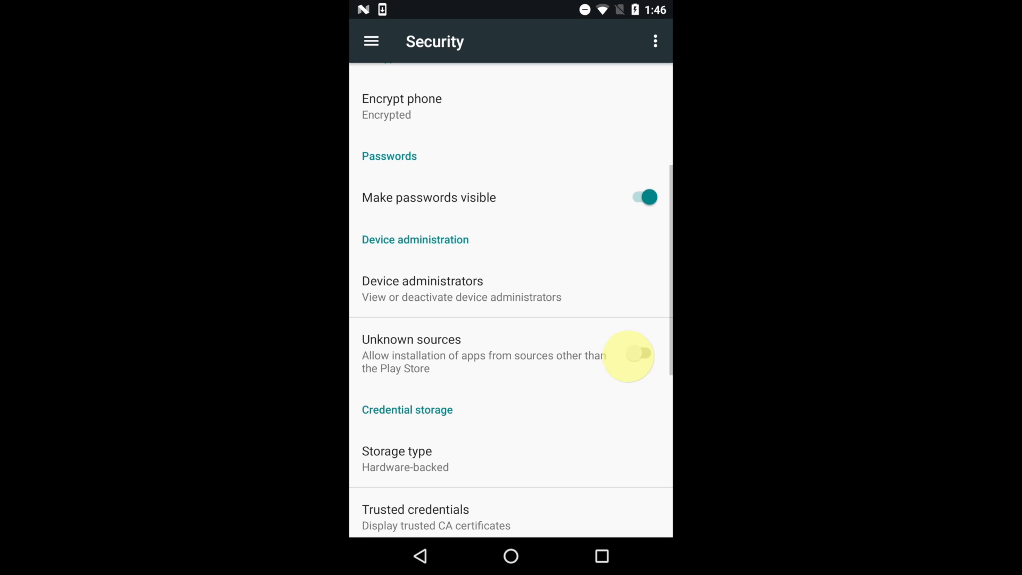
click(638, 353)
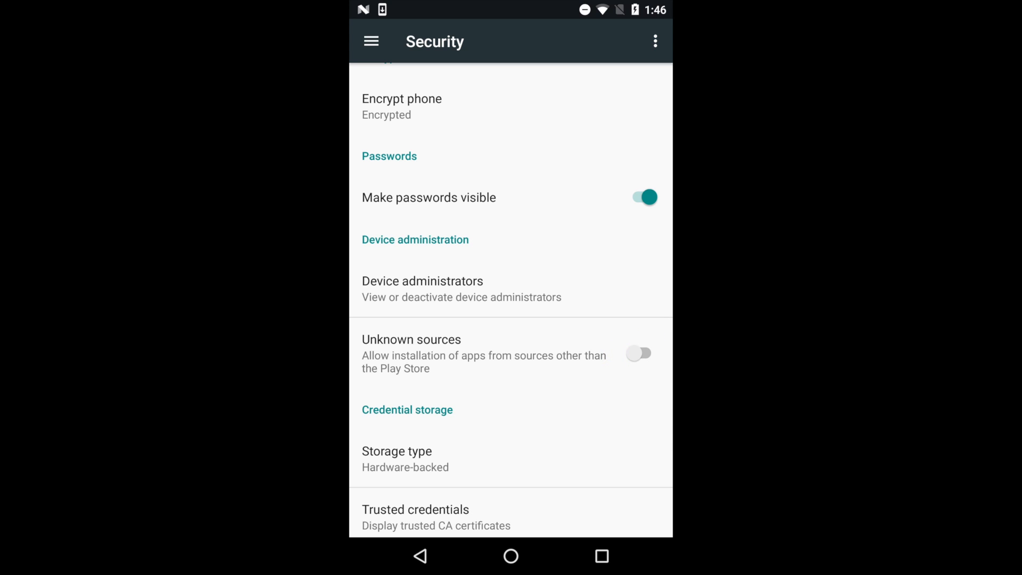
click(638, 354)
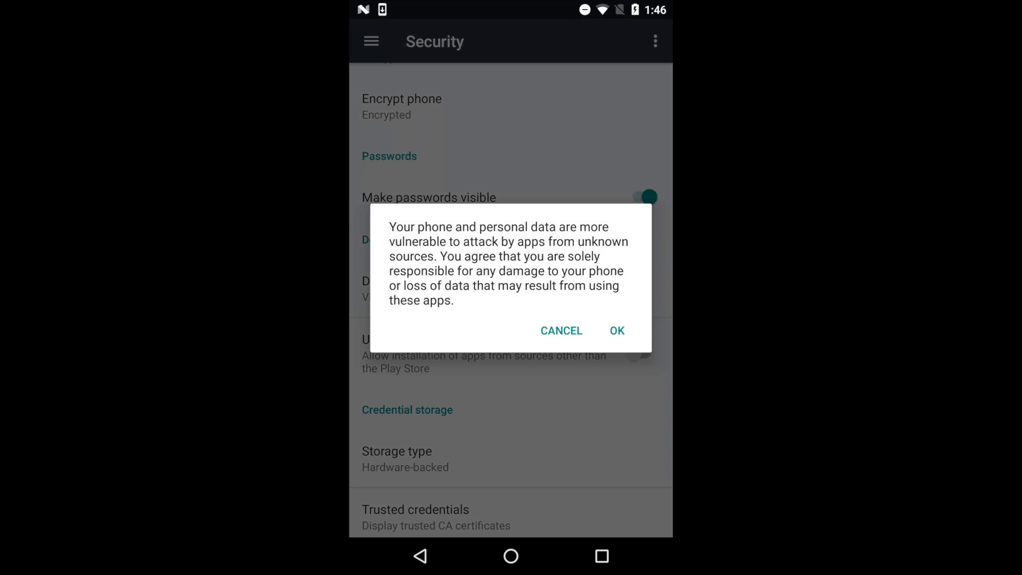
click(616, 330)
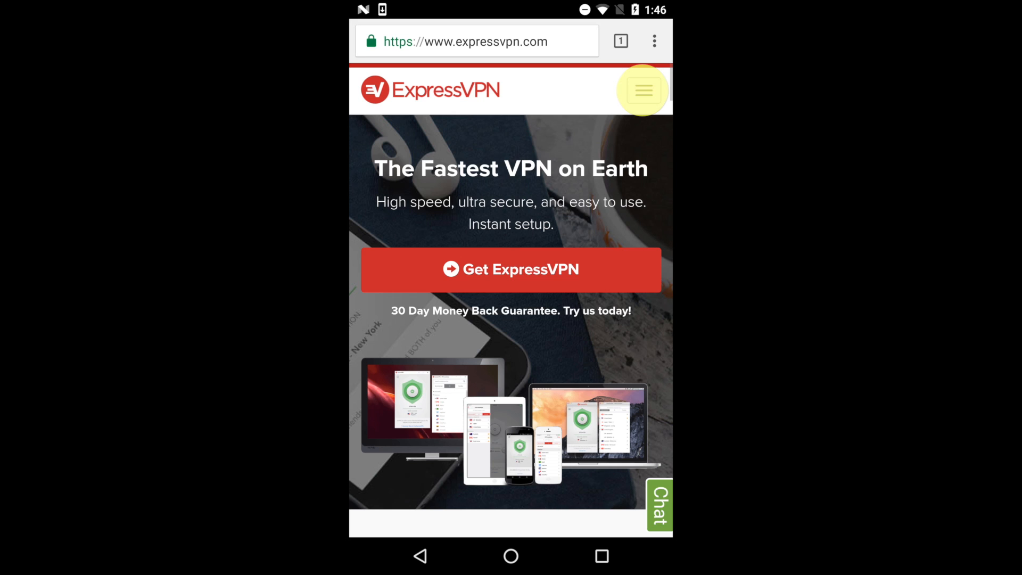
Sign in to the ExpressVPN account from My Account with email and password
click(643, 89)
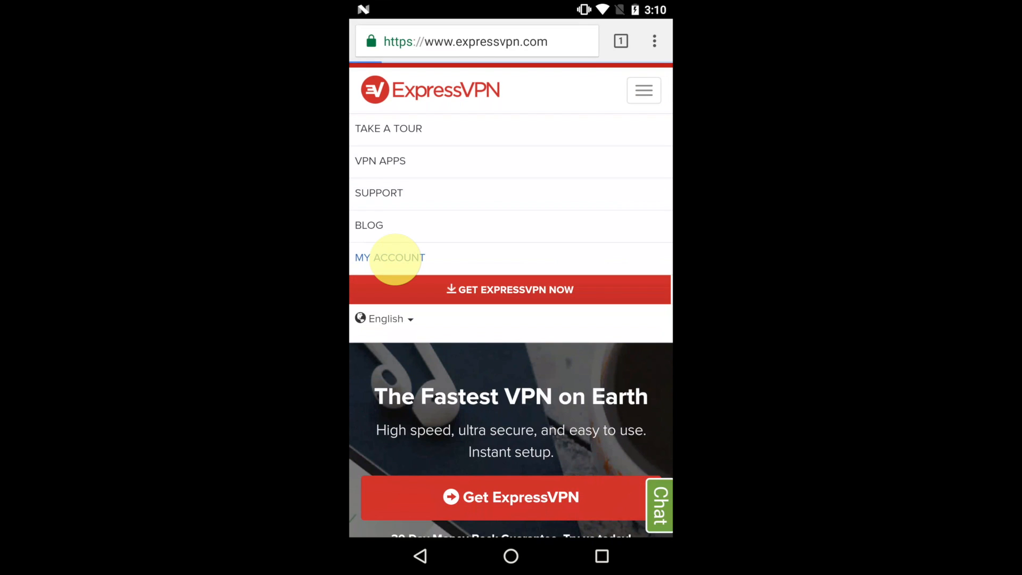
click(390, 257)
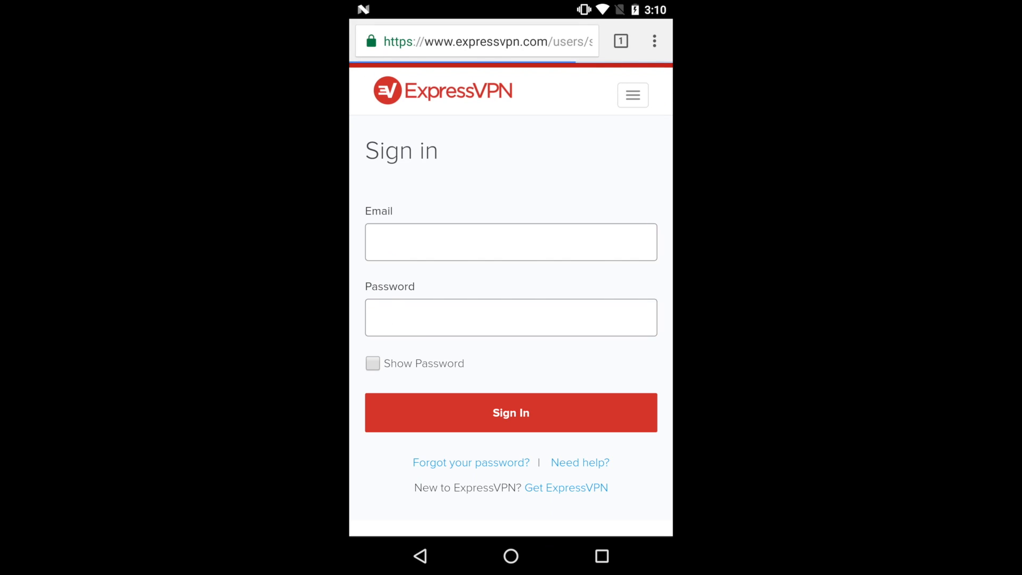
click(510, 242)
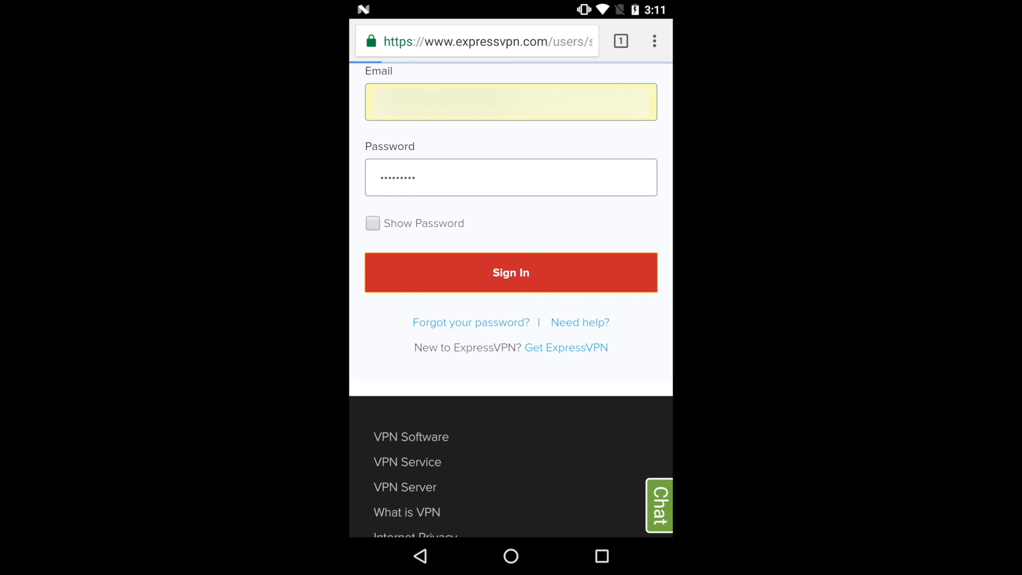
click(511, 272)
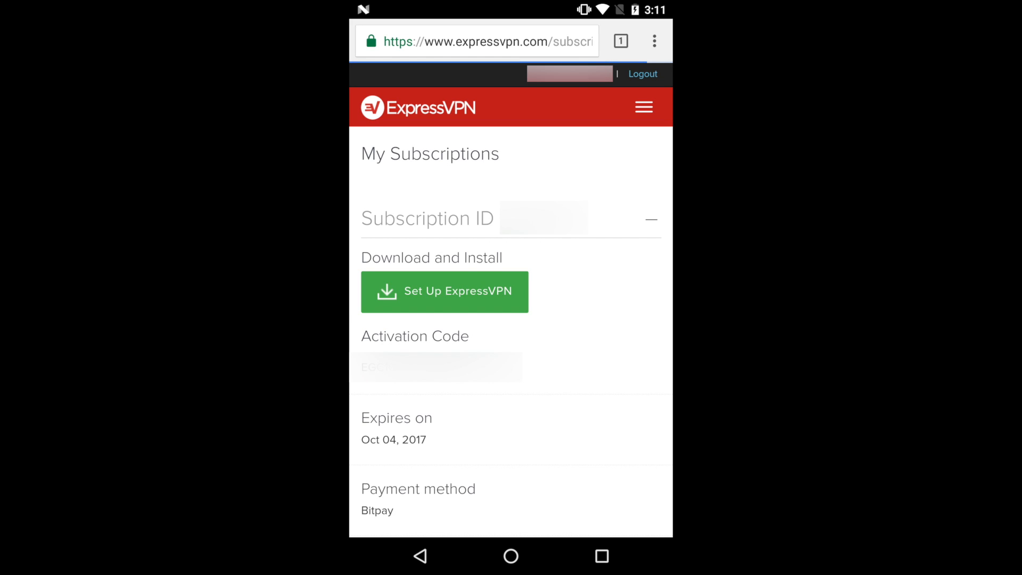
Go to the Set Up ExpressVPN page for Android
click(444, 291)
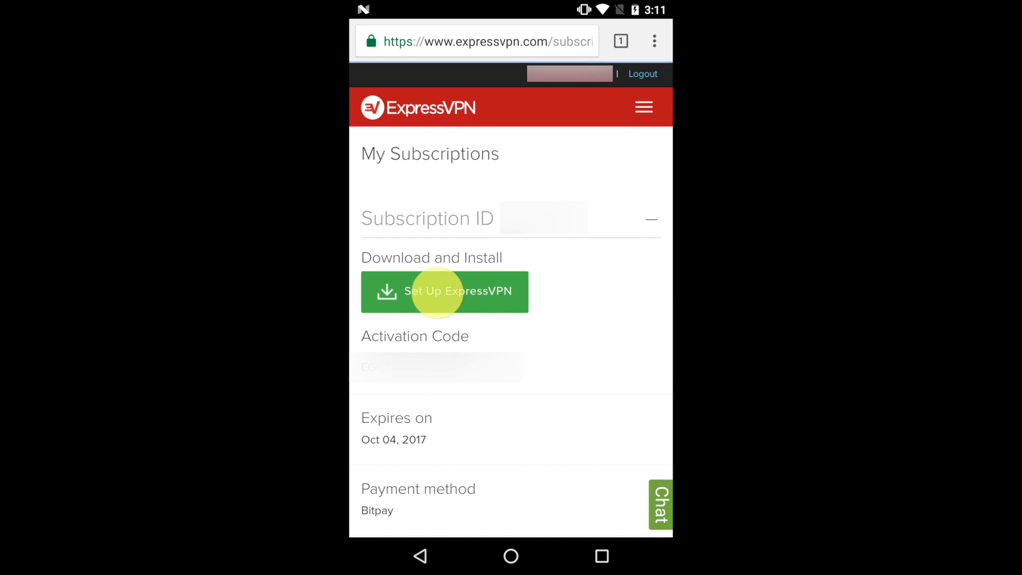
click(445, 292)
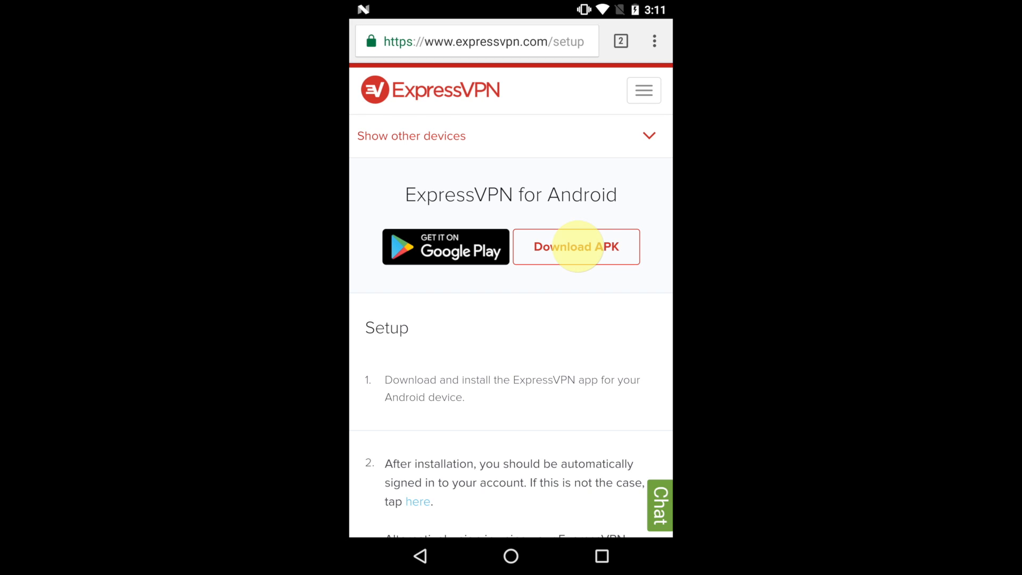
Download the ExpressVPN APK and keep it despite the harmful-file warning
click(575, 247)
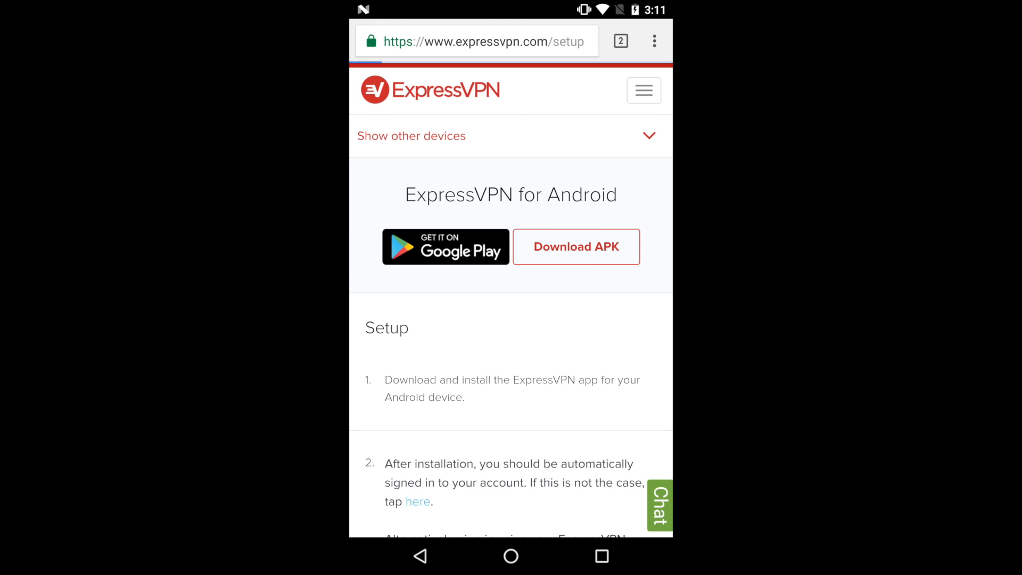
click(575, 246)
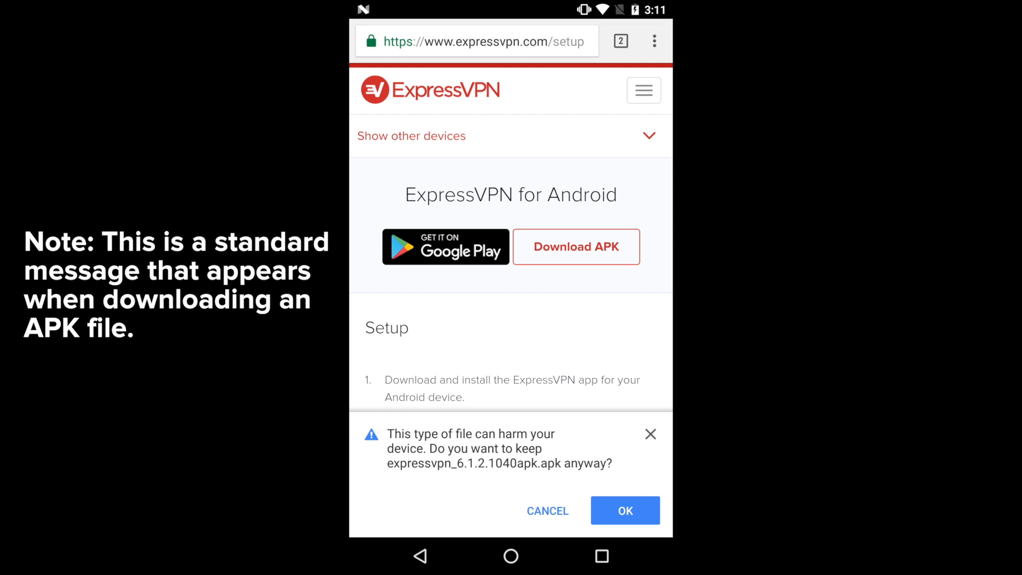
click(625, 510)
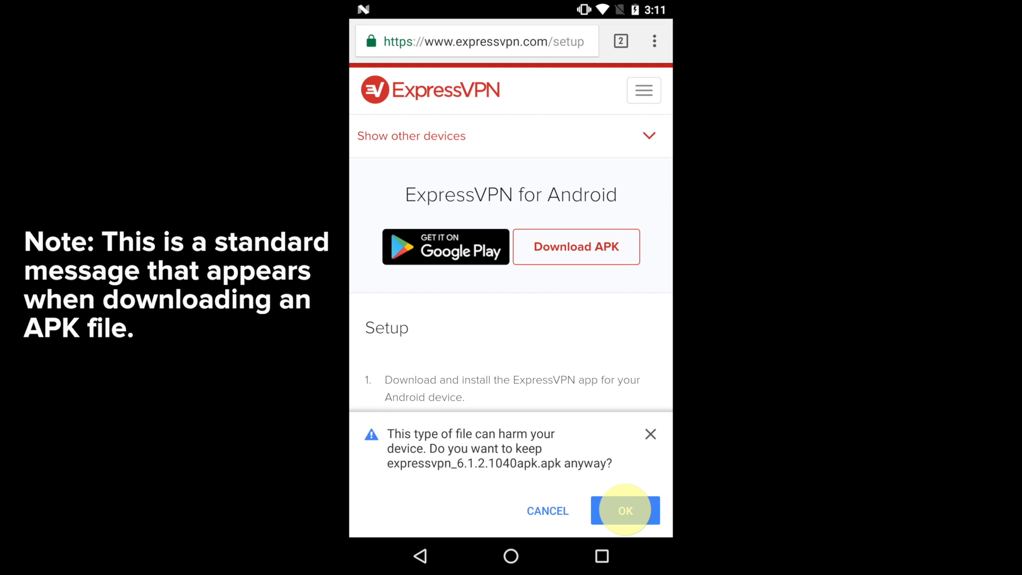
click(624, 510)
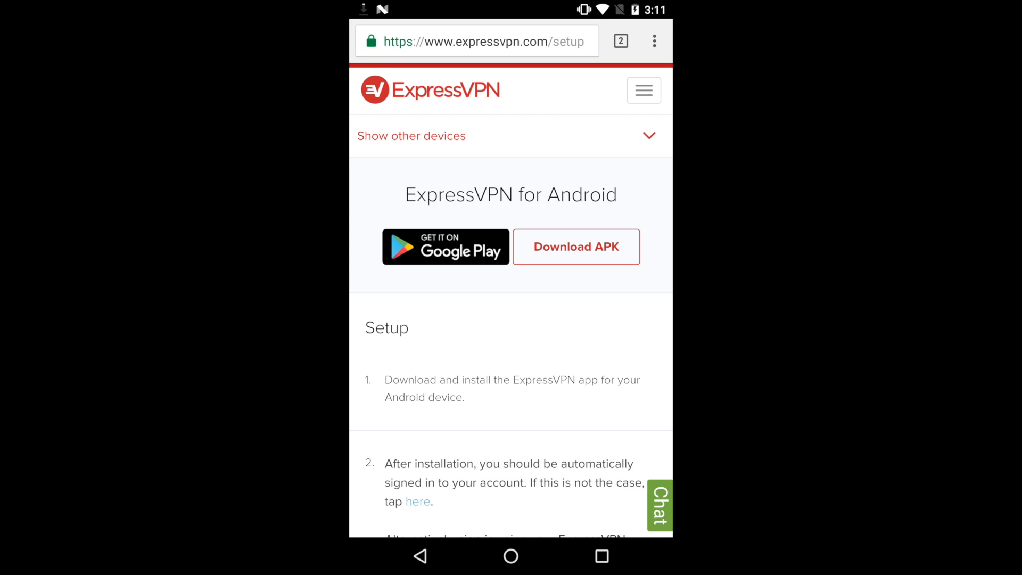
Launch the downloaded APK to reach the ExpressVPN install prompt
click(575, 246)
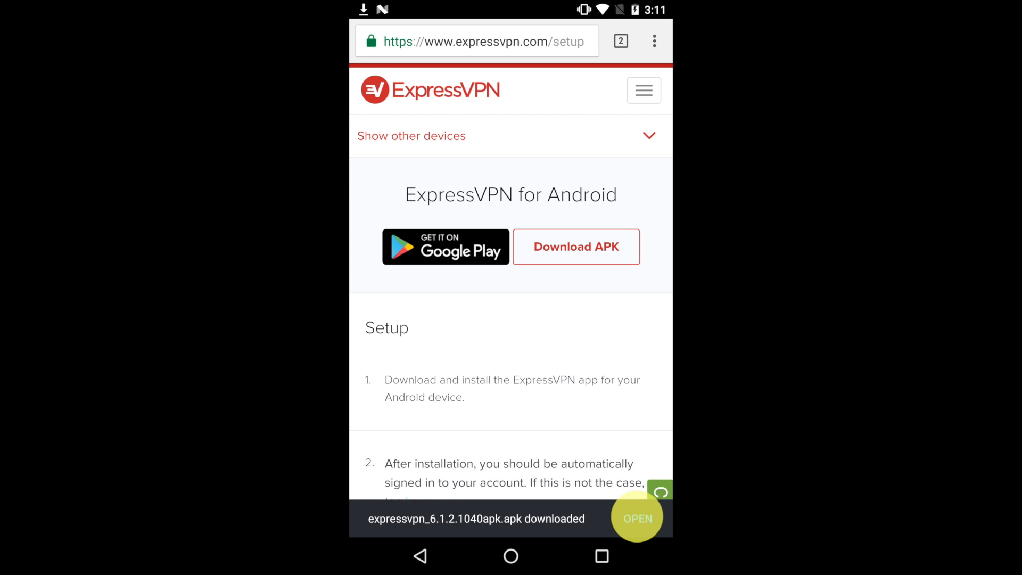
click(636, 519)
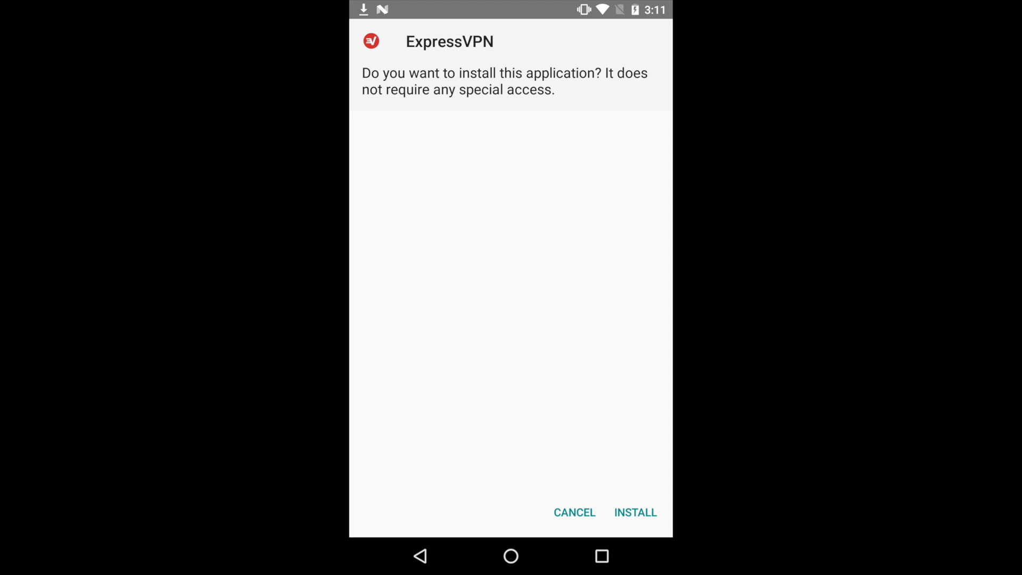
Install the ExpressVPN app and launch it to its welcome screen
click(634, 512)
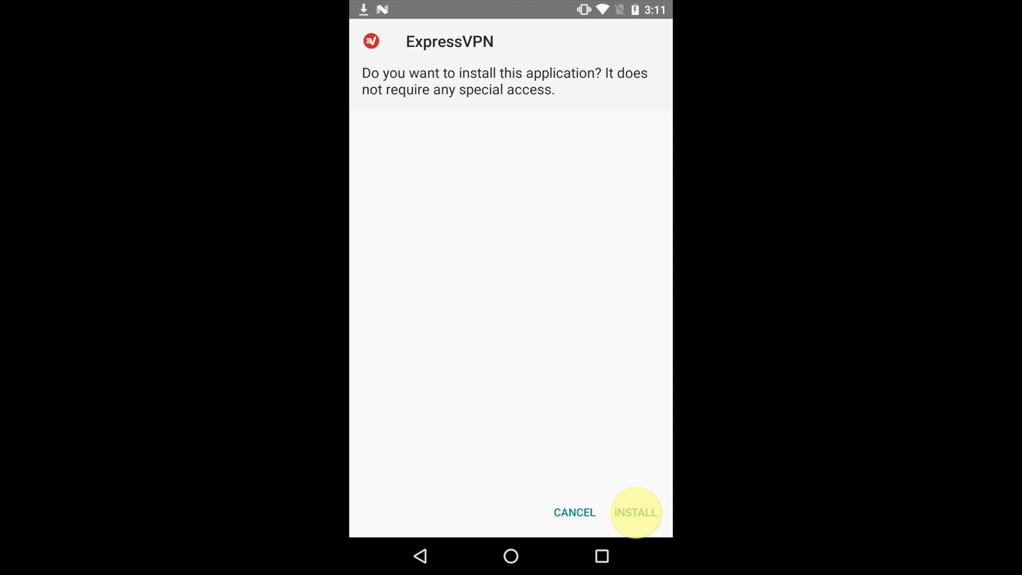
click(634, 512)
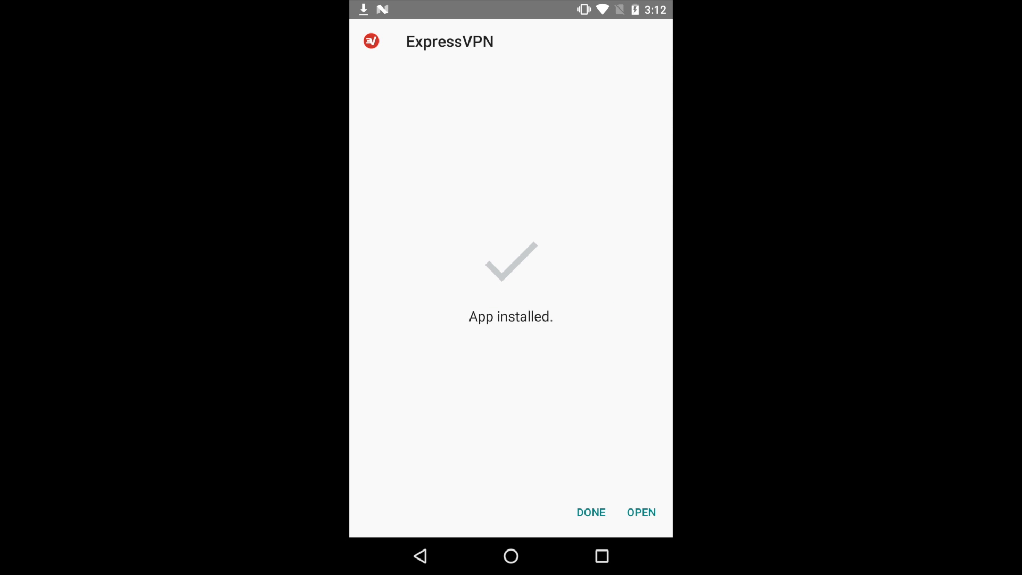
click(641, 512)
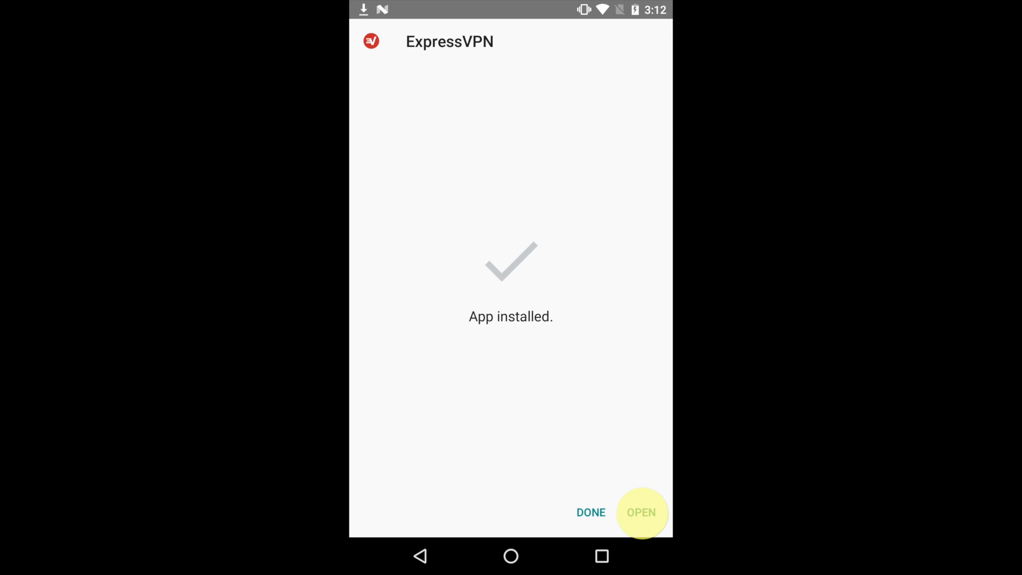
click(641, 512)
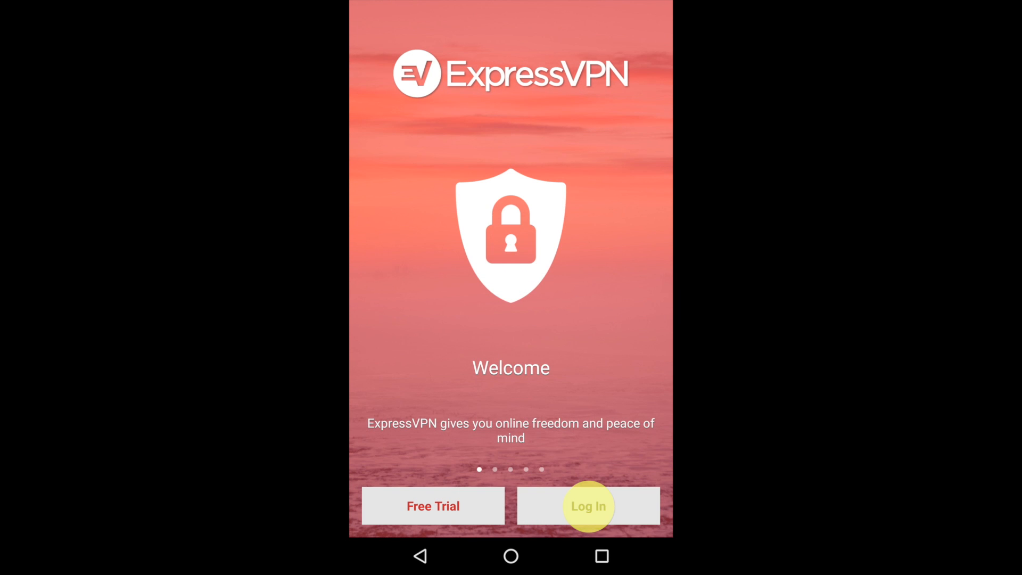
Log in with the existing account and dismiss the 'Help make ExpressVPN faster' prompt
click(587, 505)
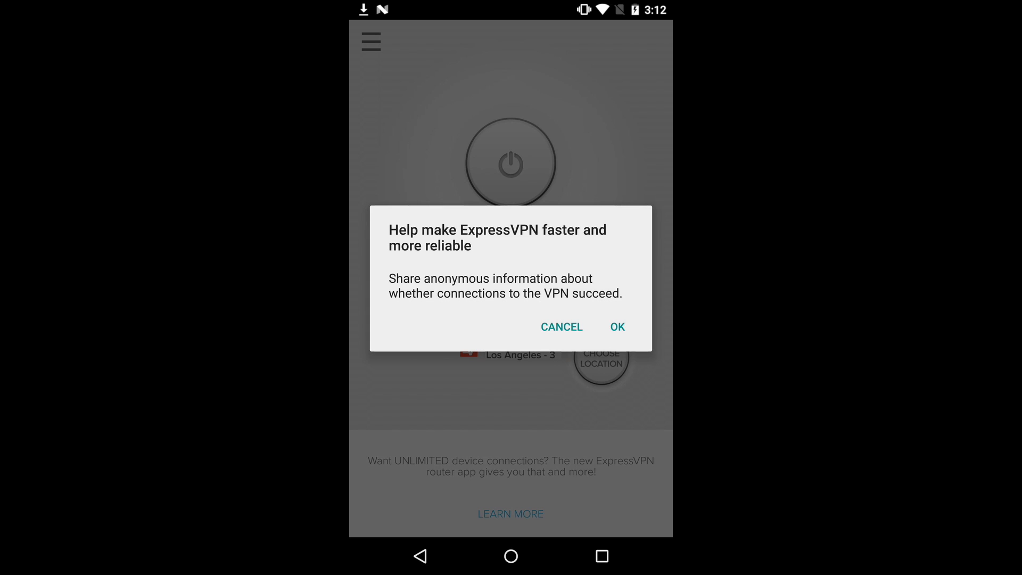
click(617, 327)
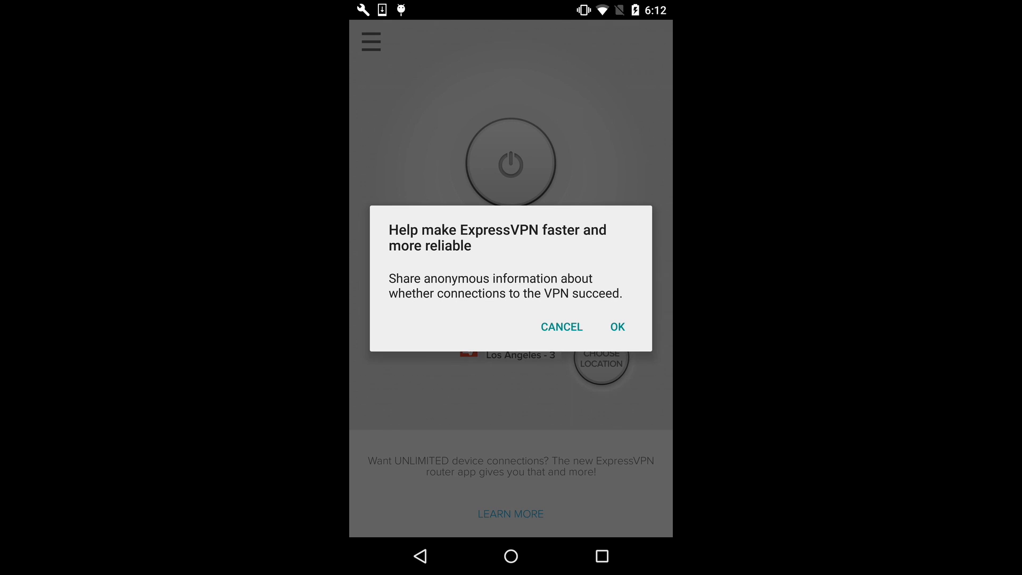
click(617, 326)
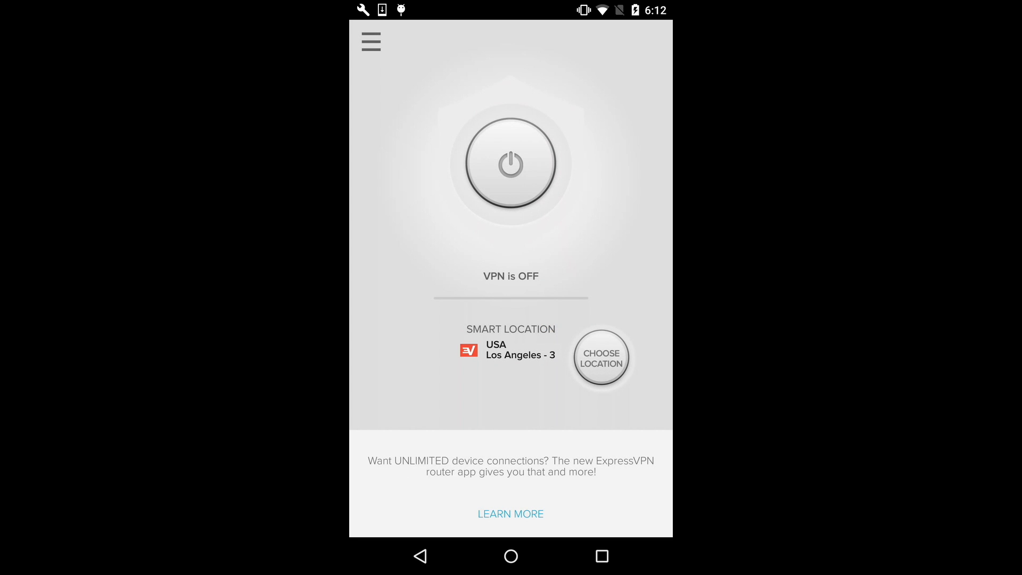
Connect the VPN to USA Los Angeles - 3, approving Android's connection request
click(509, 342)
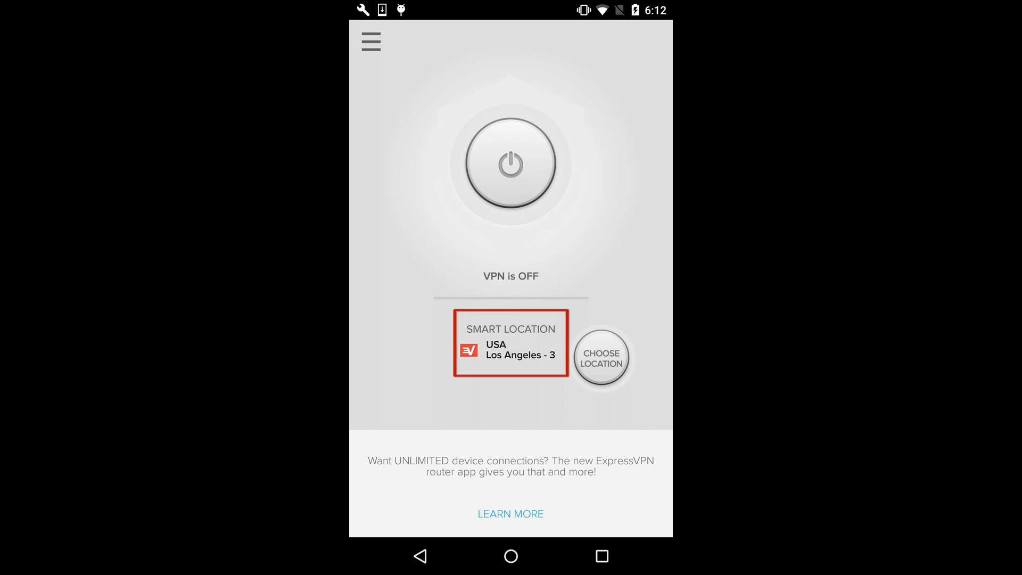
click(510, 342)
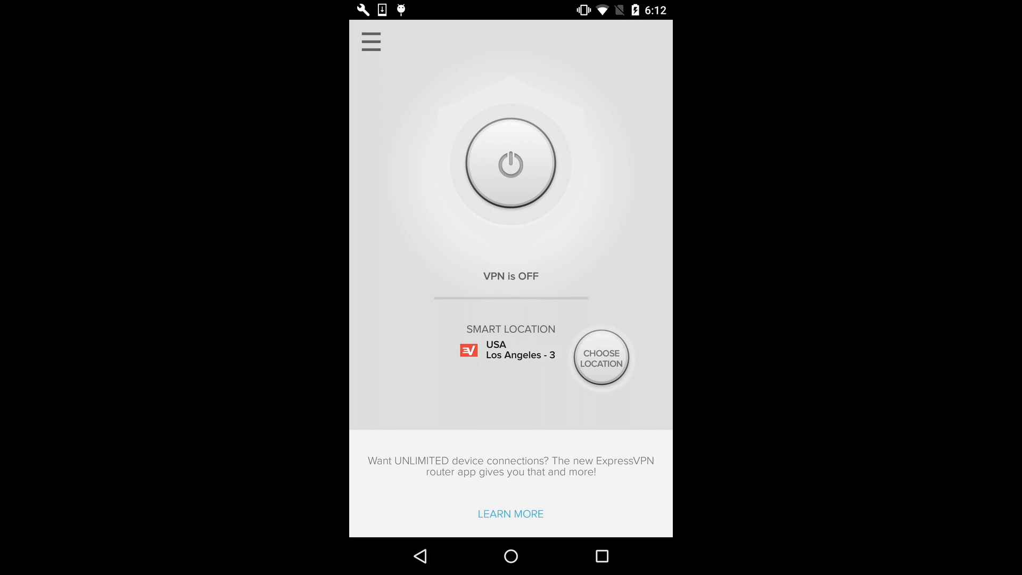
click(511, 164)
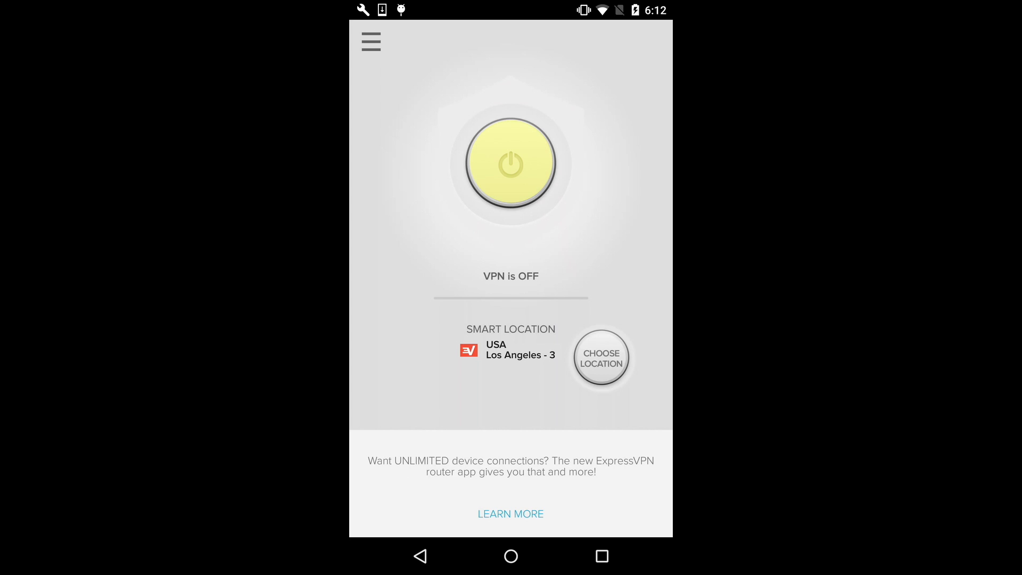
click(510, 164)
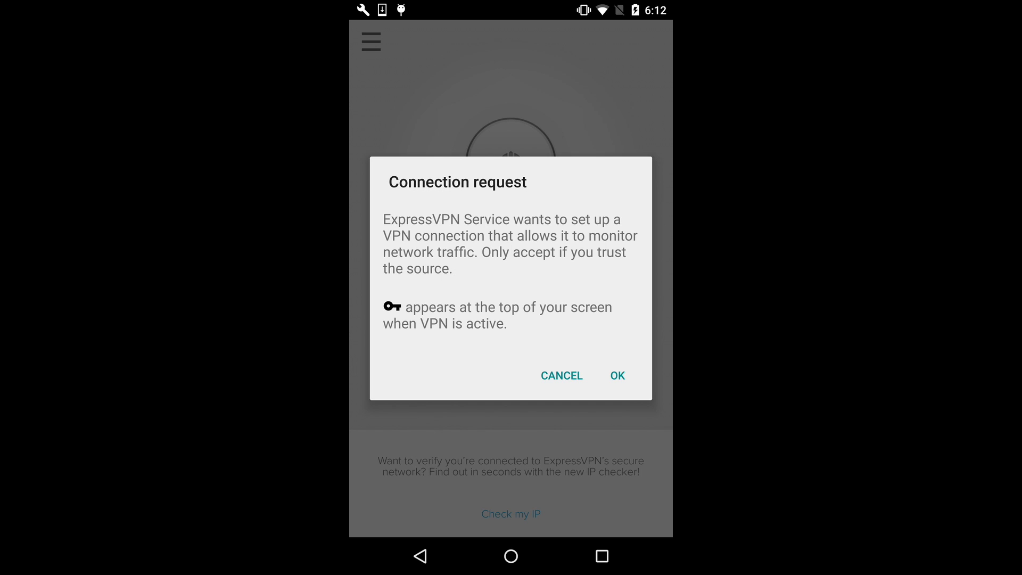
click(616, 376)
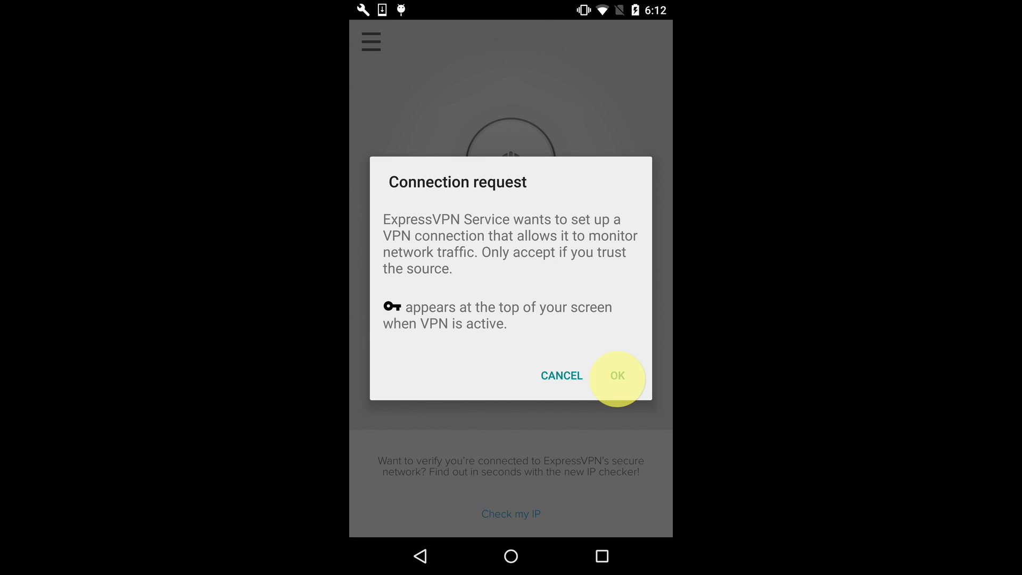
click(616, 376)
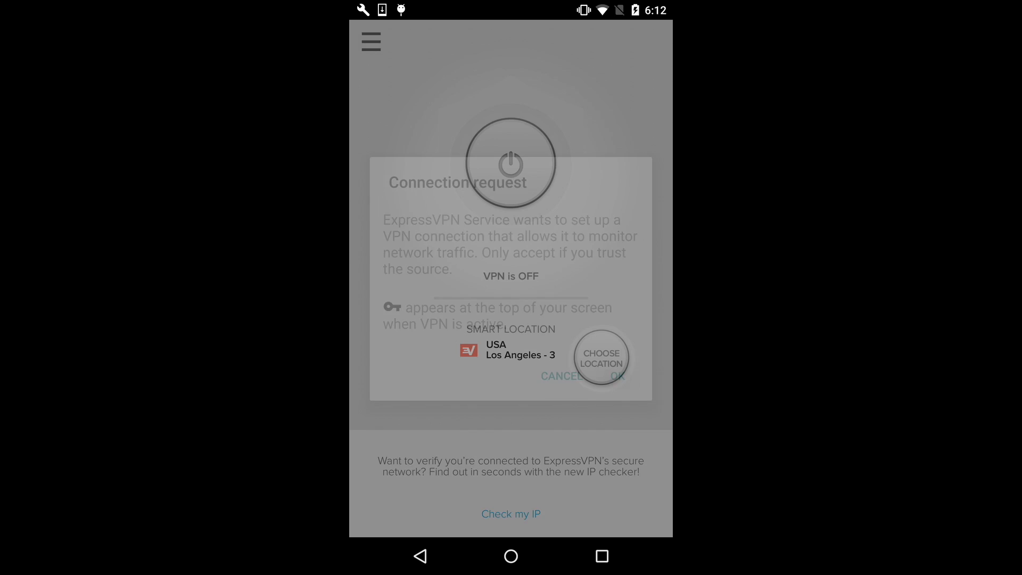
click(619, 375)
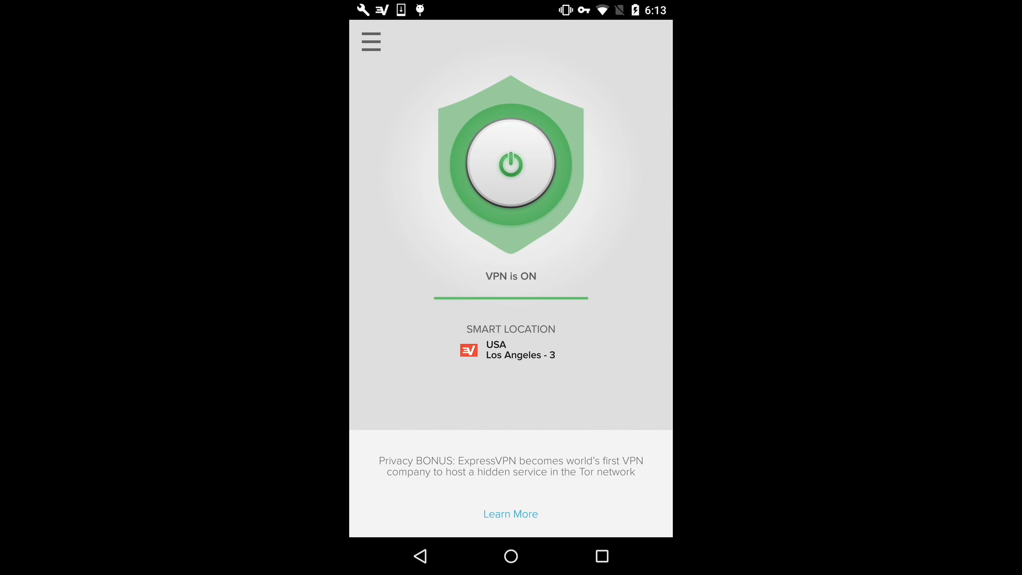
Disconnect the VPN so it shows VPN is OFF
click(510, 163)
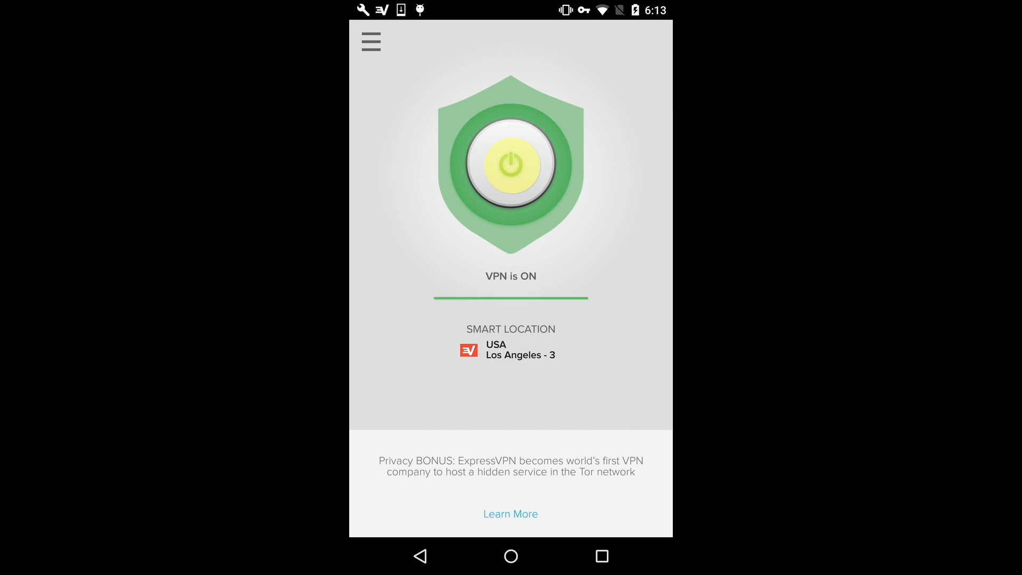
click(510, 161)
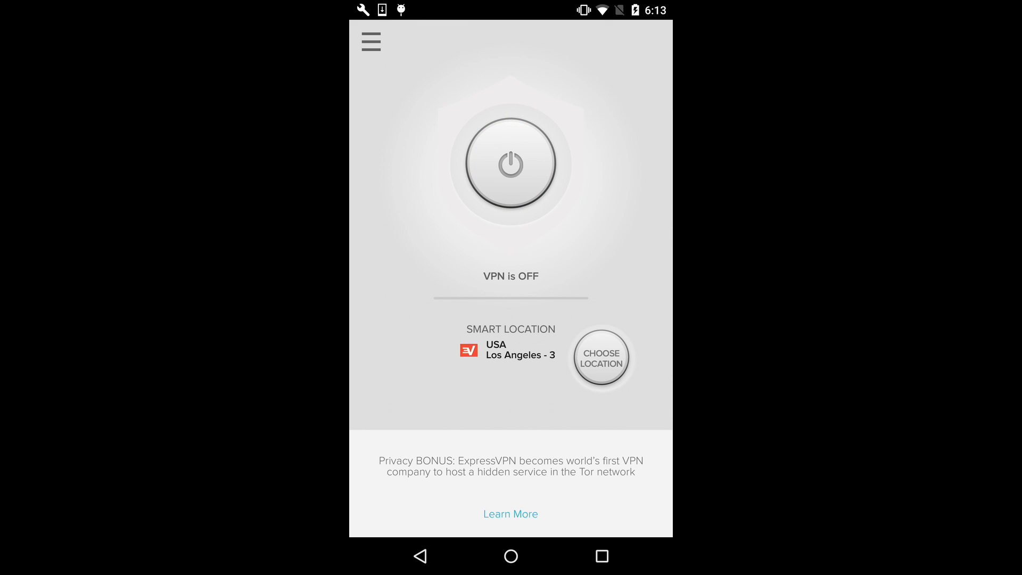
In Choose Location's ALL tab, expand Europe and Germany to list German servers
click(600, 359)
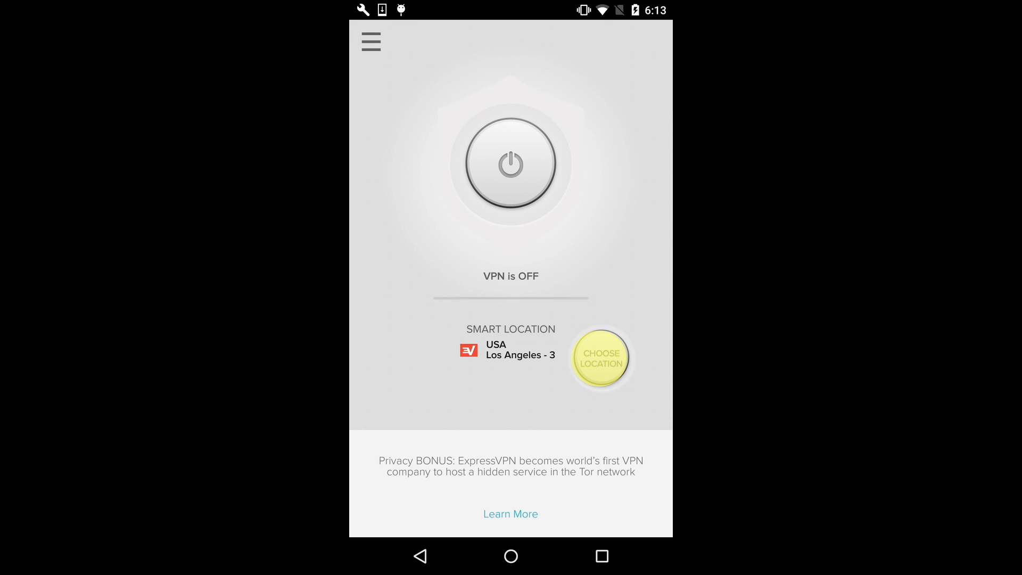
click(599, 357)
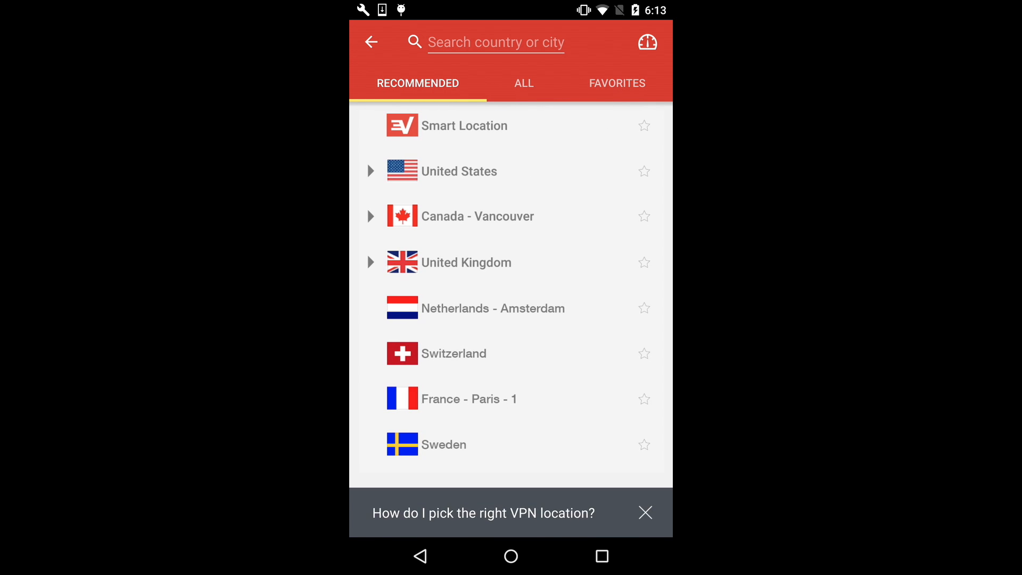
click(524, 83)
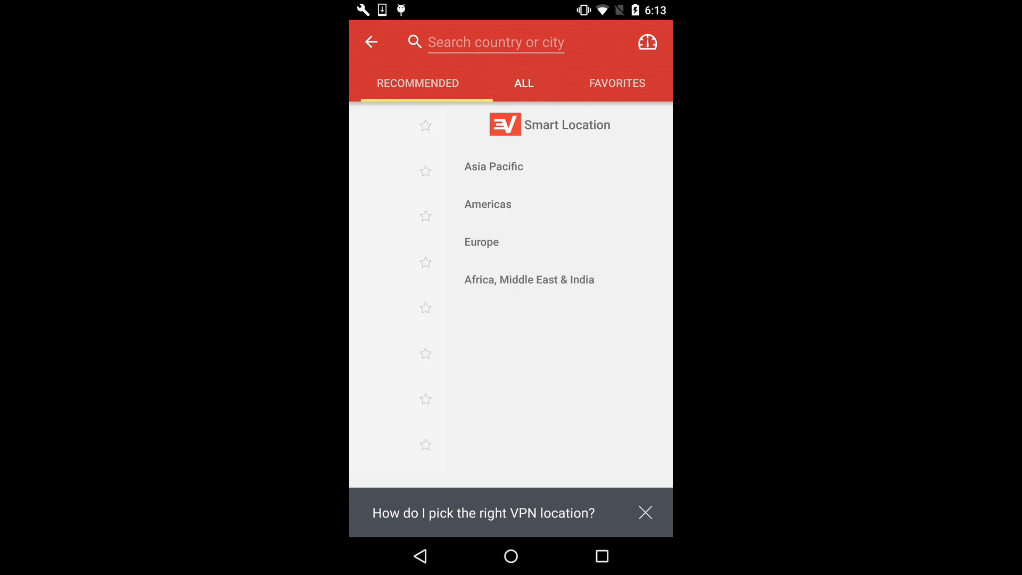
click(523, 83)
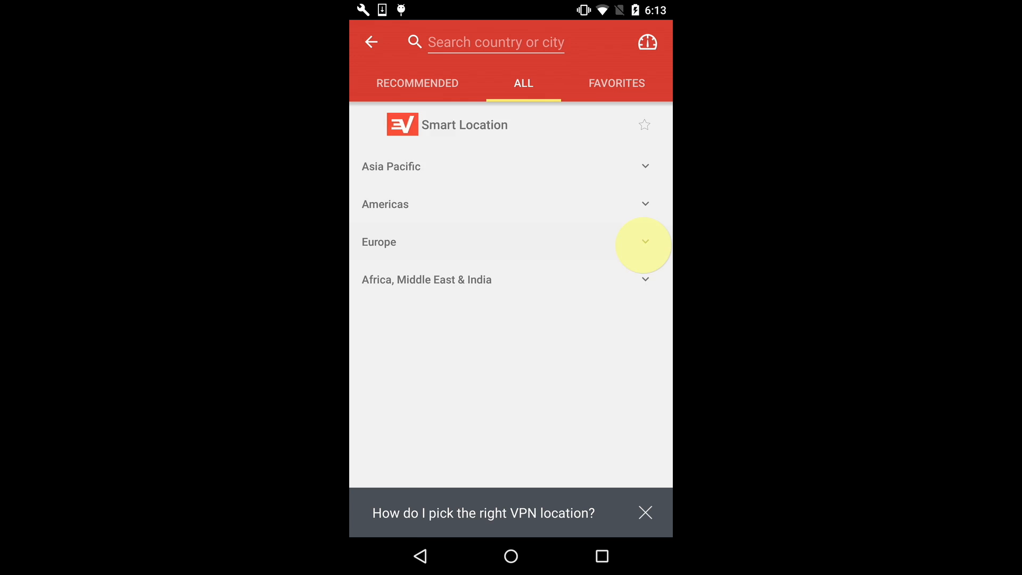
click(645, 242)
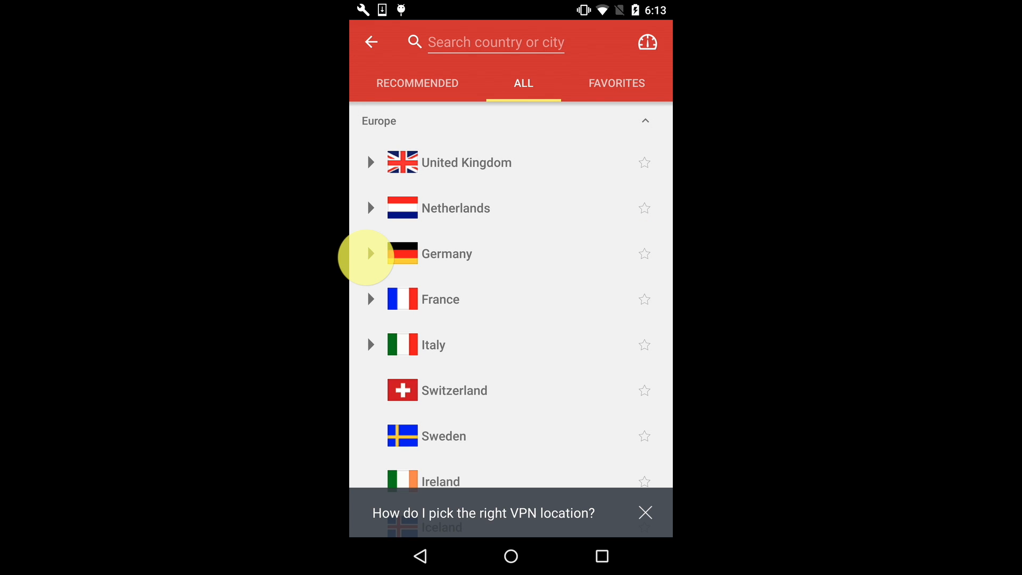
click(369, 253)
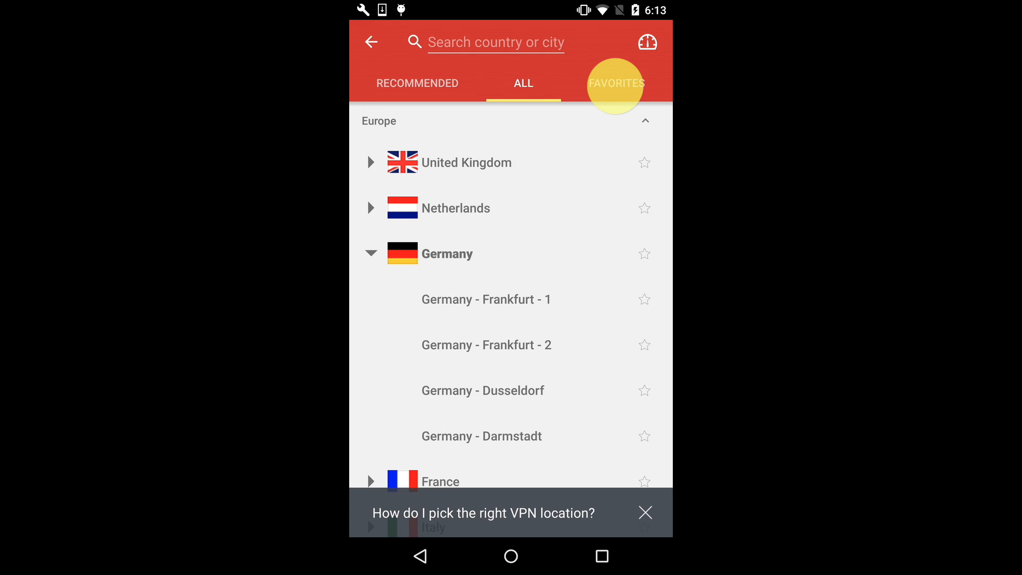
Star Germany - Frankfurt - 1 so it appears in the Favorites list
click(616, 83)
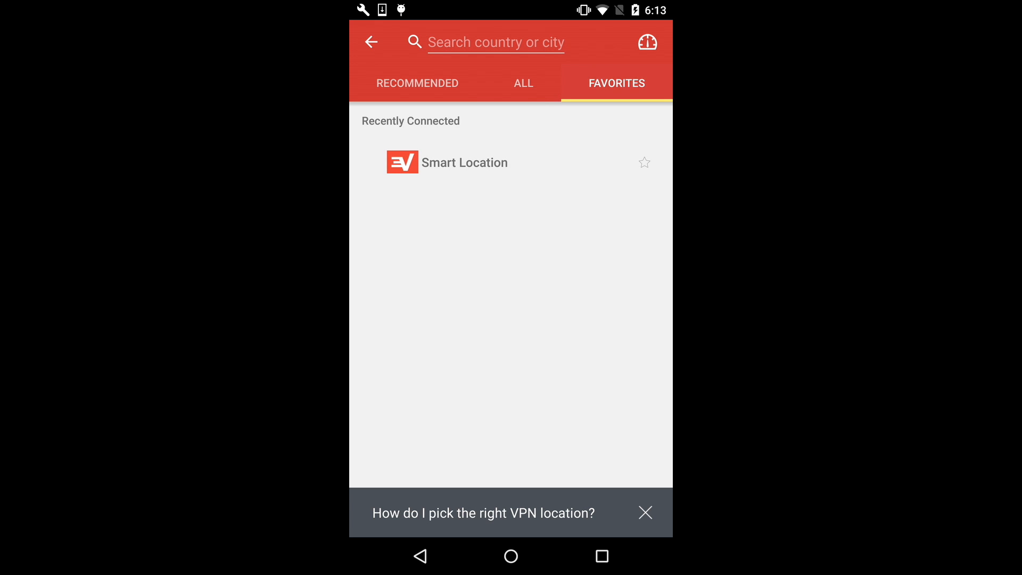
click(522, 83)
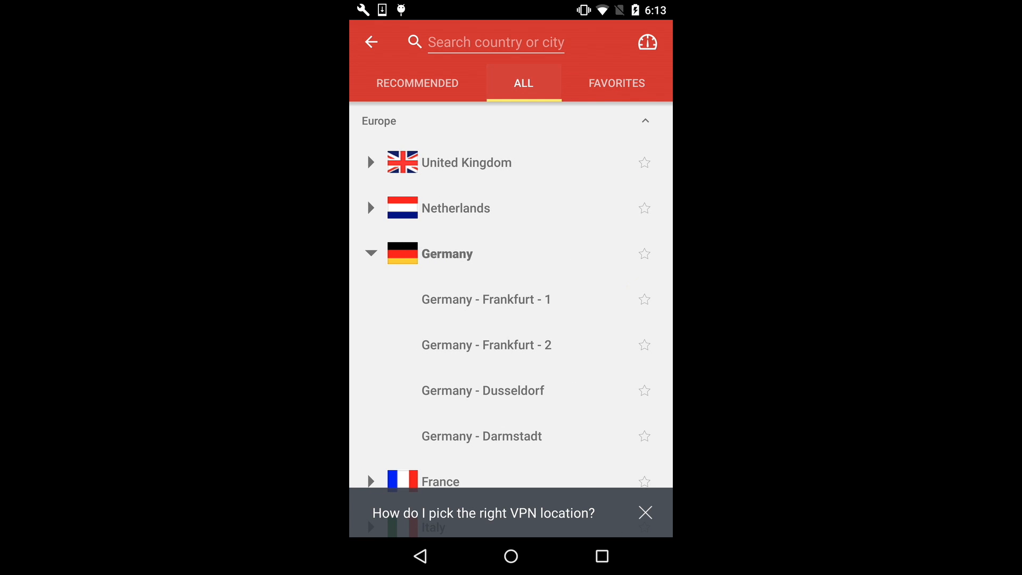
click(617, 83)
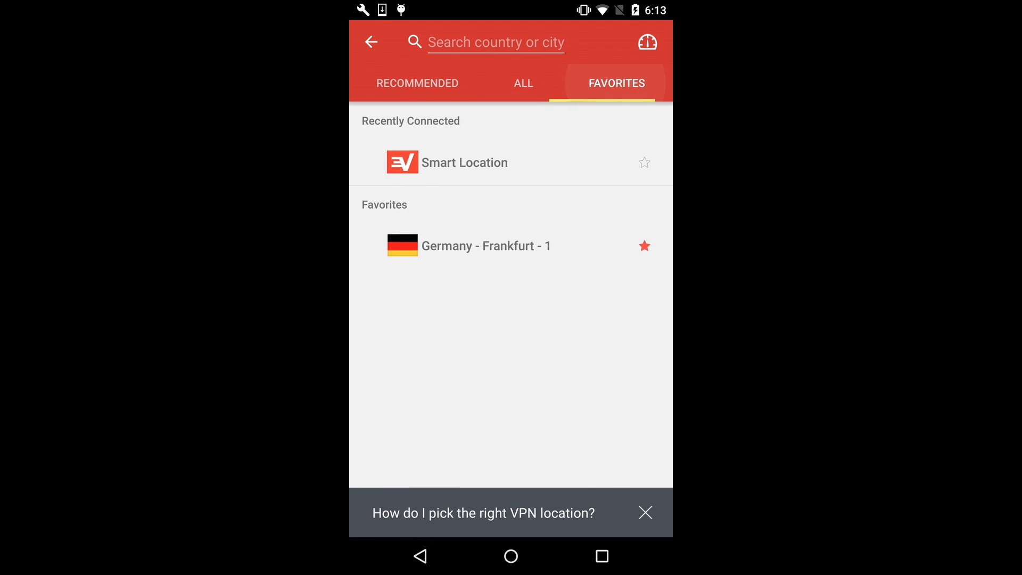